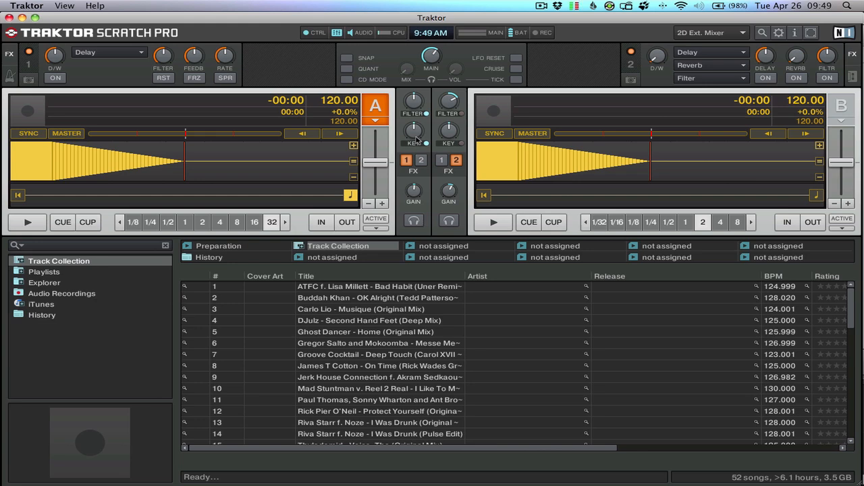
{"action": "mouse_move", "coordinate": [569, 143]}
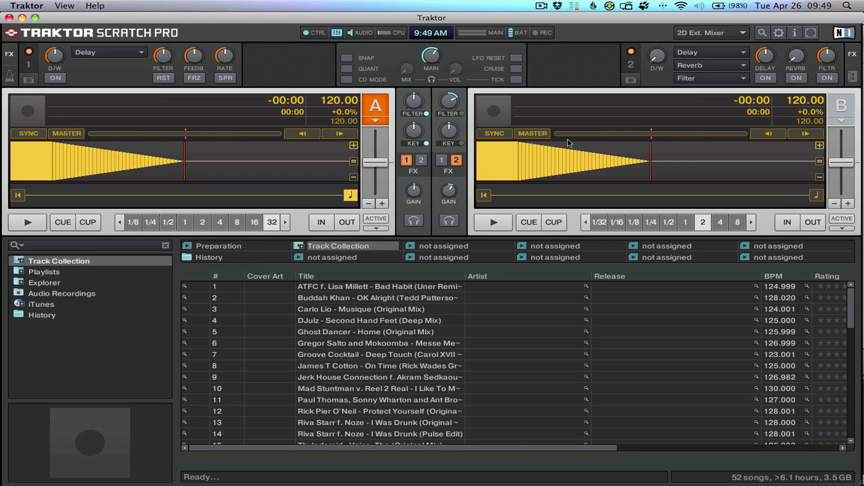
{"action": "mouse_move", "coordinate": [309, 79]}
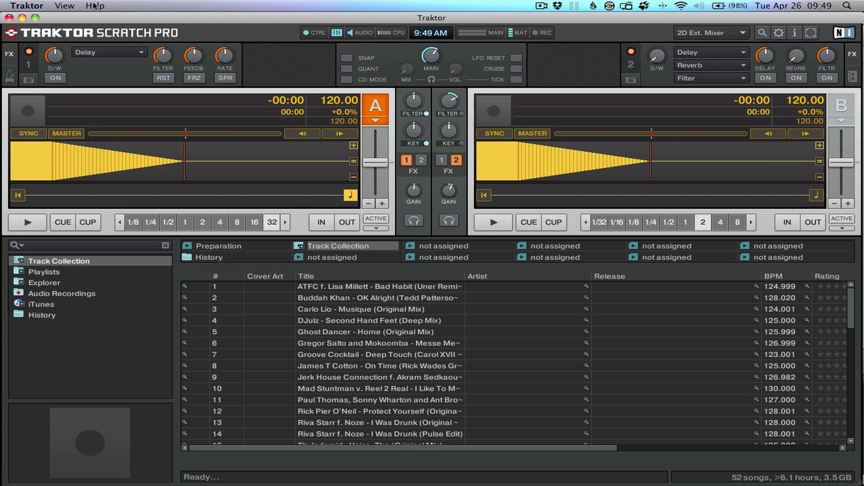
Run the Setup Wizard for a Pioneer CDJ 2000 USB controller using vinyl control.
{"action": "left_click", "coordinate": [95, 6]}
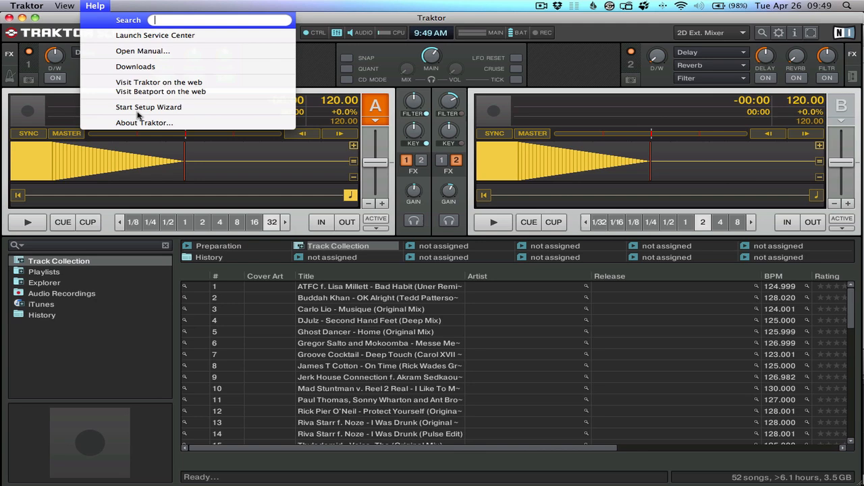
{"action": "left_click", "coordinate": [148, 107]}
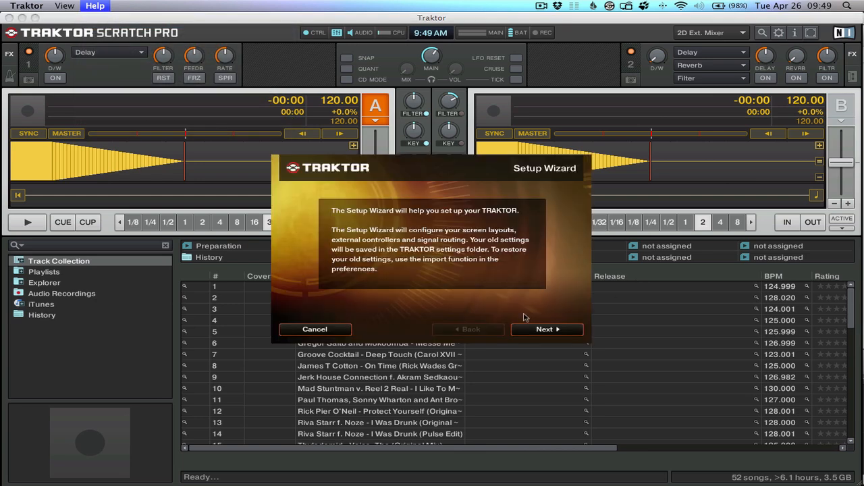
{"action": "left_click", "coordinate": [546, 328]}
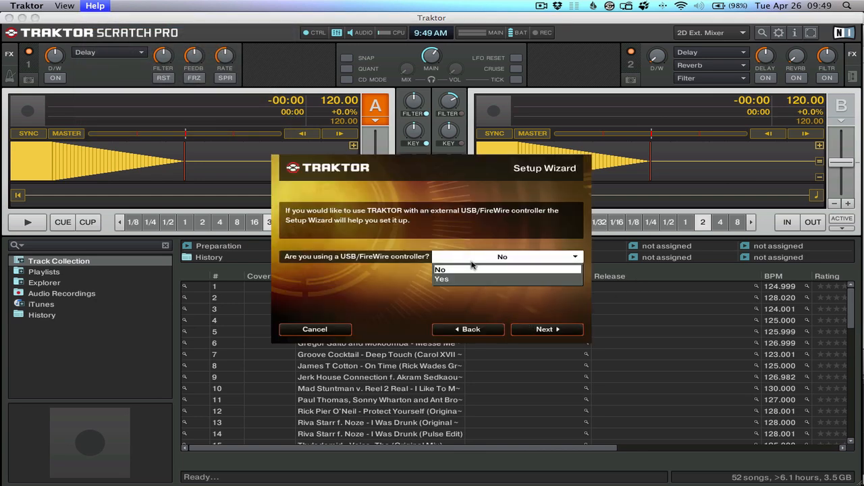
{"action": "left_click", "coordinate": [442, 279]}
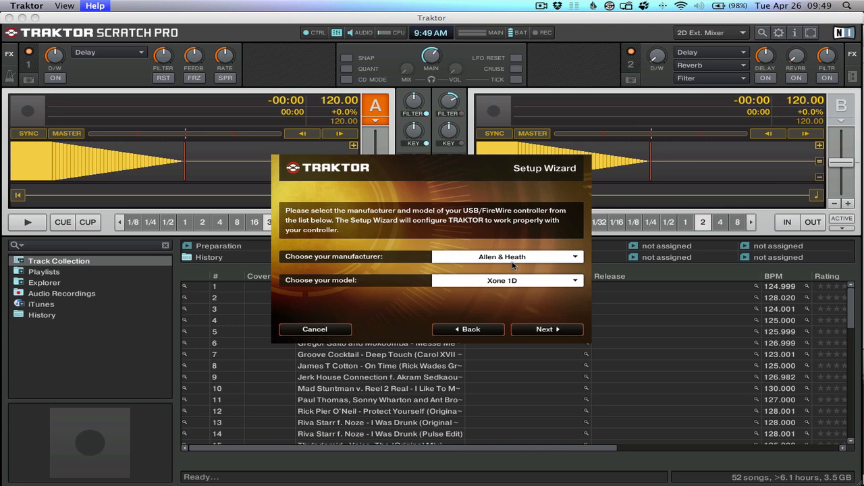
{"action": "left_click", "coordinate": [527, 256]}
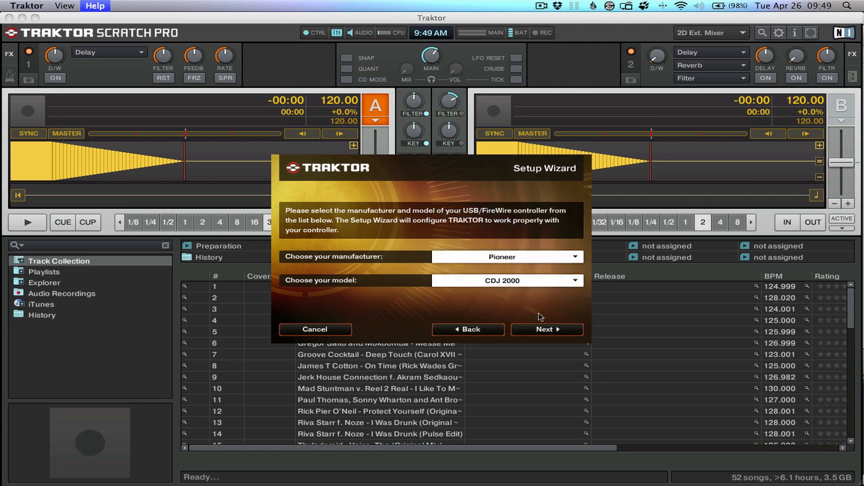
{"action": "left_click", "coordinate": [547, 329]}
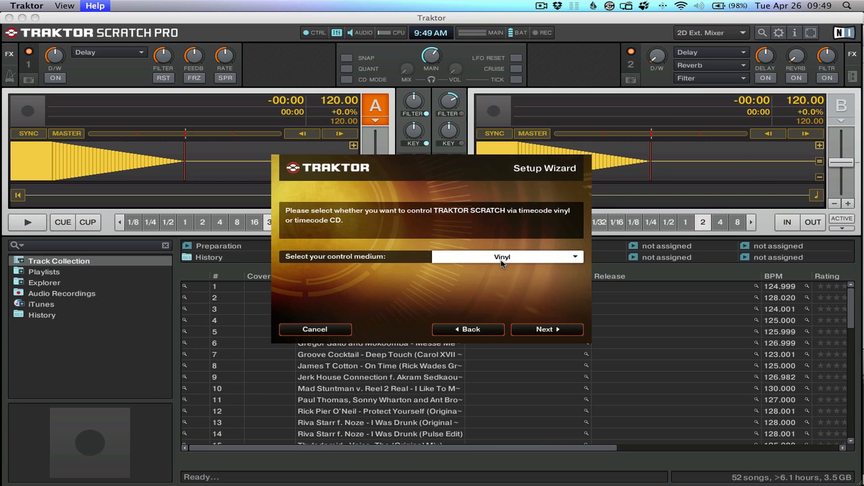
{"action": "left_click", "coordinate": [502, 257]}
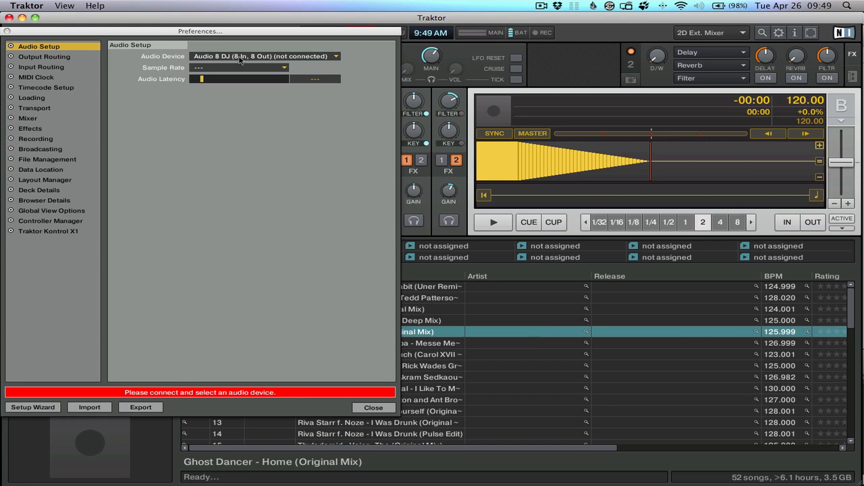
Select DJM-900nexus as audio device, view Output Routing, then go to Controller Manager.
{"action": "left_click", "coordinate": [263, 56]}
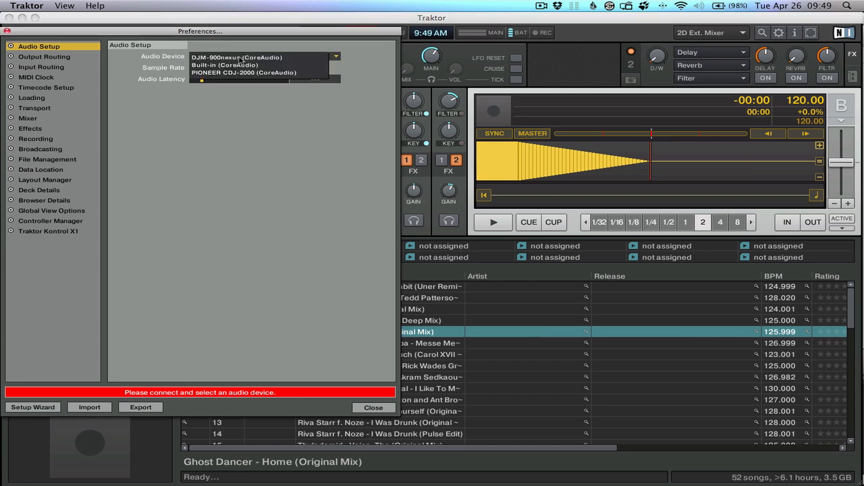
{"action": "mouse_move", "coordinate": [243, 73]}
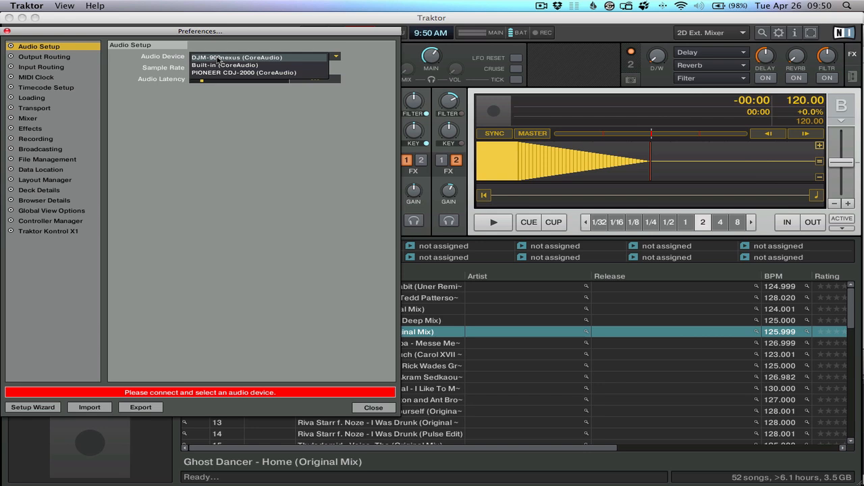
{"action": "left_click", "coordinate": [236, 56]}
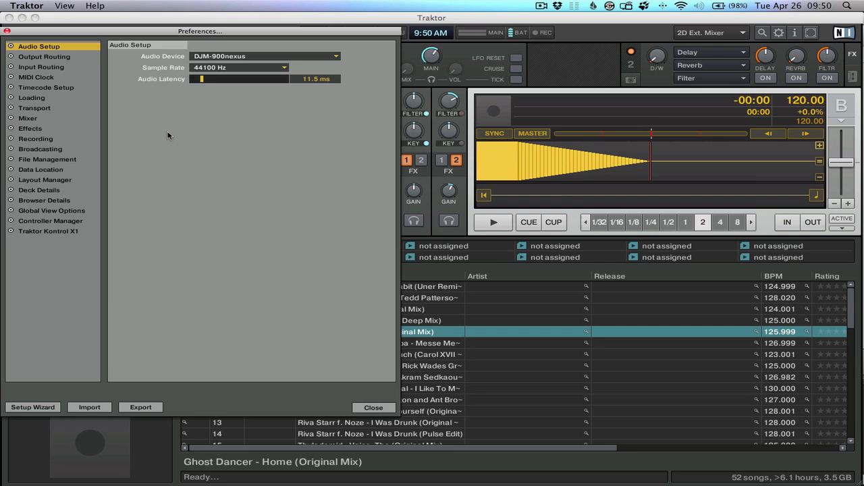
{"action": "mouse_move", "coordinate": [54, 63]}
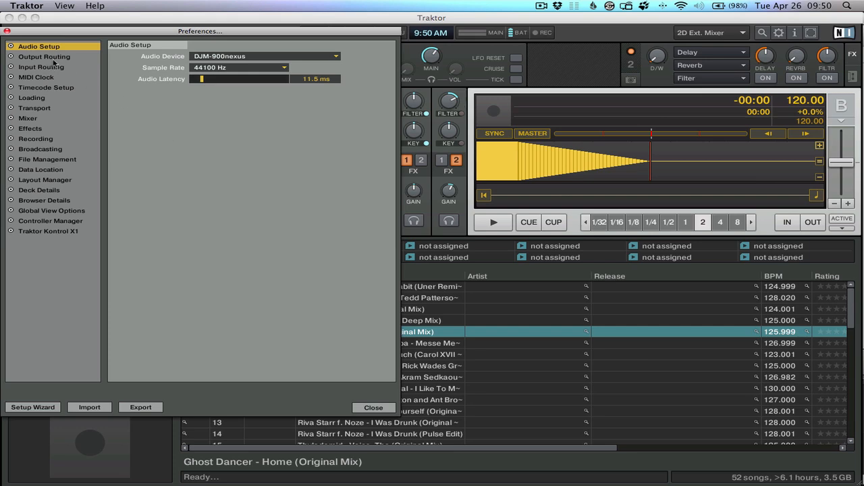
{"action": "left_click", "coordinate": [44, 56]}
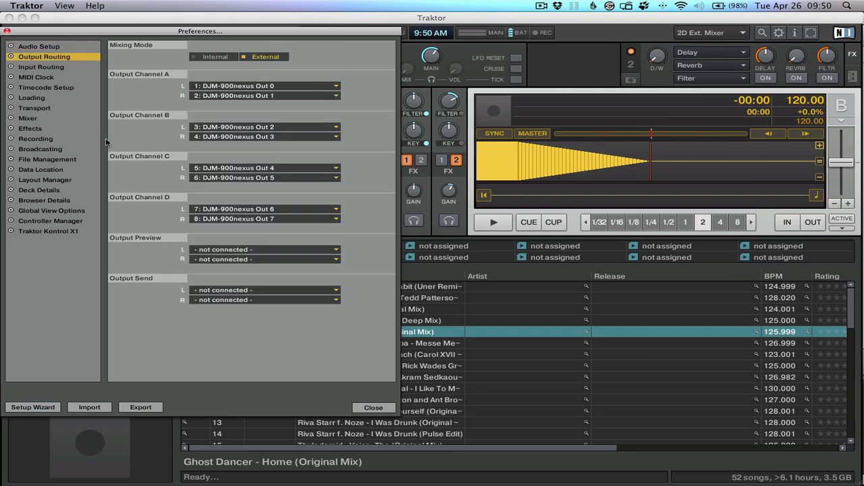
{"action": "left_click", "coordinate": [50, 221]}
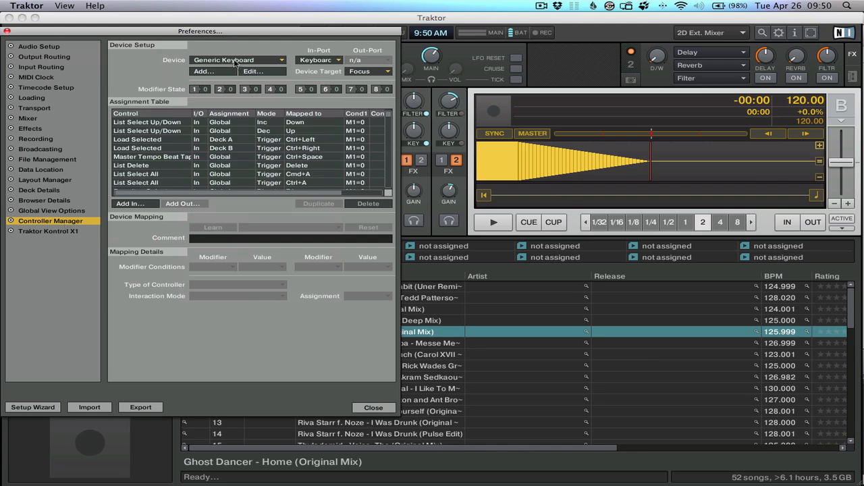
Add the CDJ-2000 controller mapping with Device Target changed from Deck A to Focus.
{"action": "left_click", "coordinate": [238, 60]}
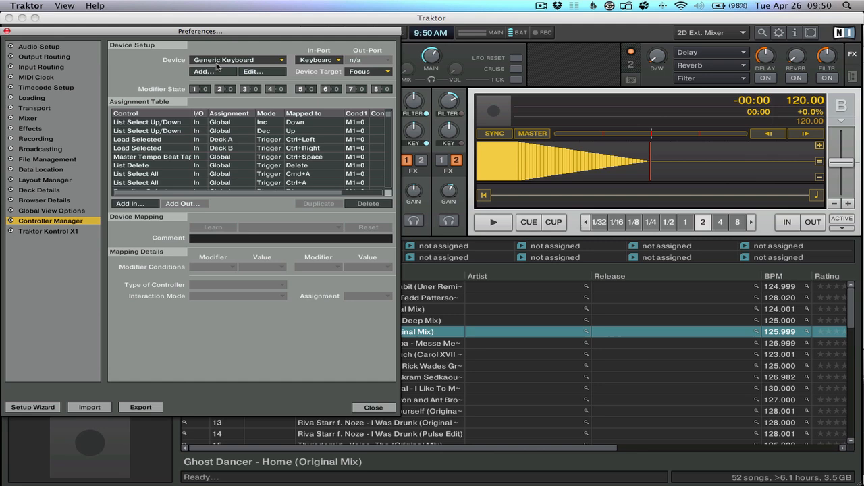
{"action": "left_click", "coordinate": [239, 60]}
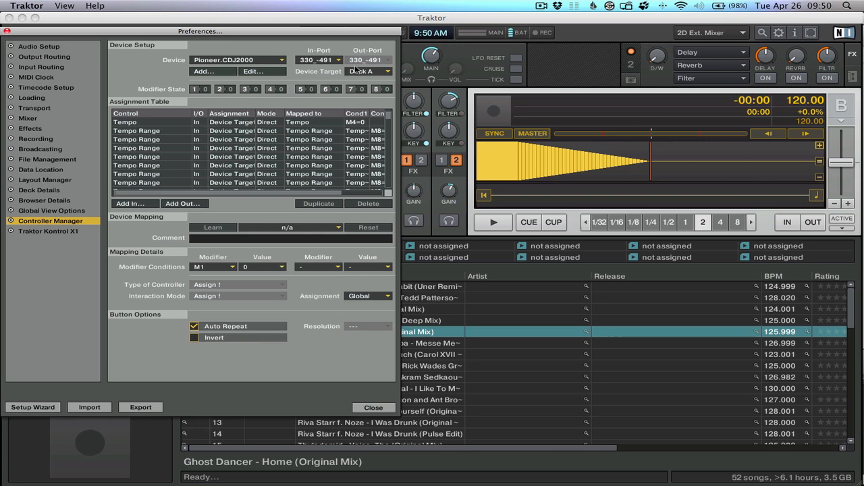
{"action": "left_click", "coordinate": [367, 70]}
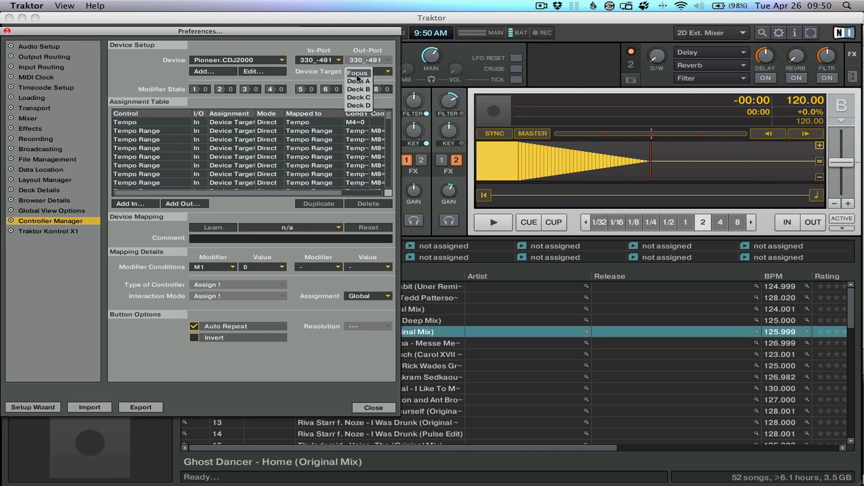
{"action": "left_click", "coordinate": [358, 73]}
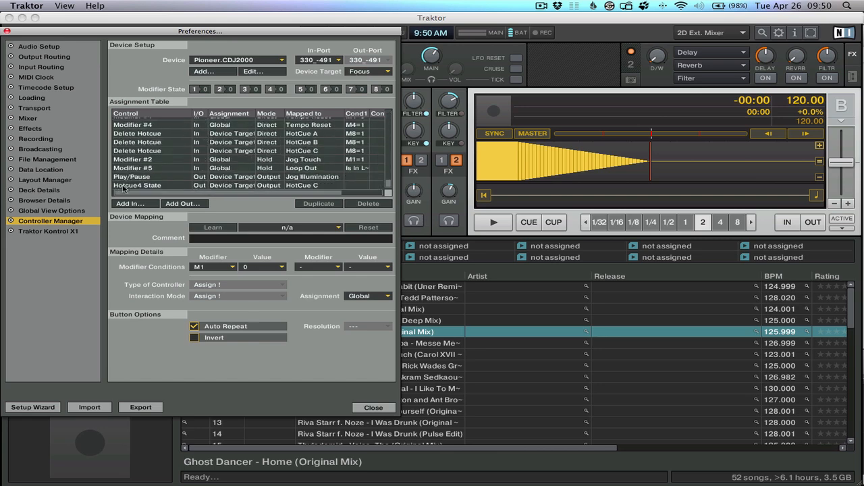
Add a View > Toggle Last Focus input and learn the CDJ's Eject button for it.
{"action": "left_click", "coordinate": [130, 203]}
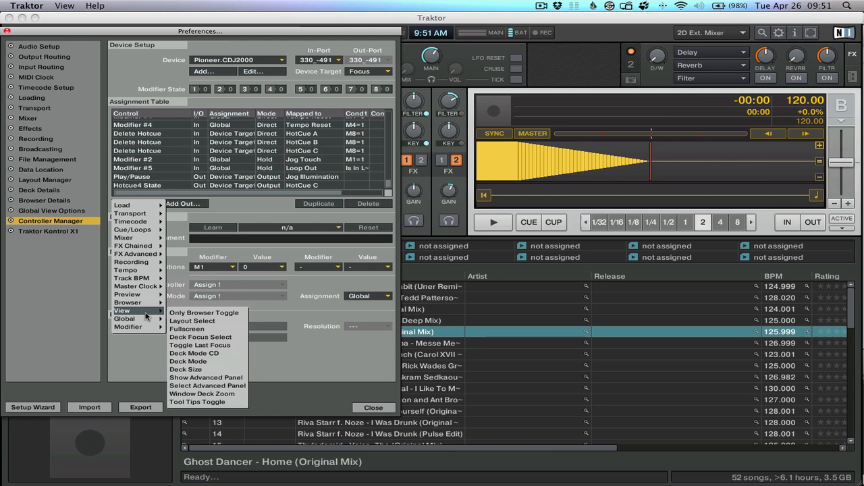
{"action": "mouse_move", "coordinate": [200, 345]}
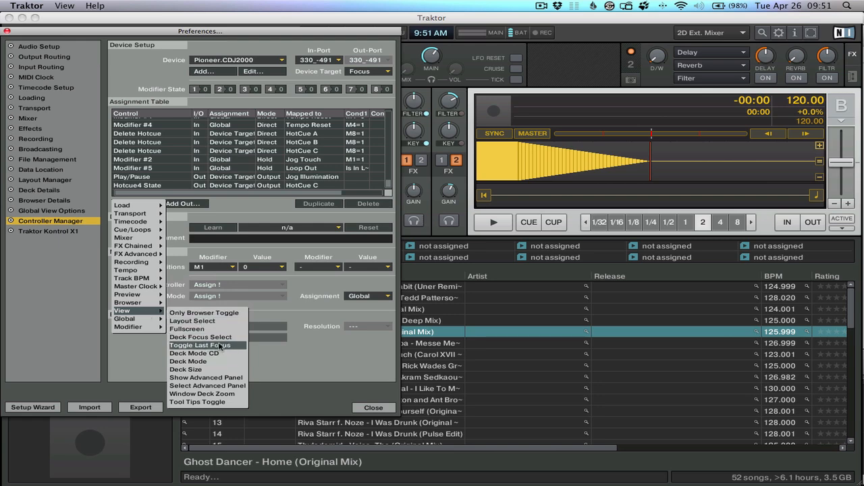
{"action": "mouse_move", "coordinate": [200, 337]}
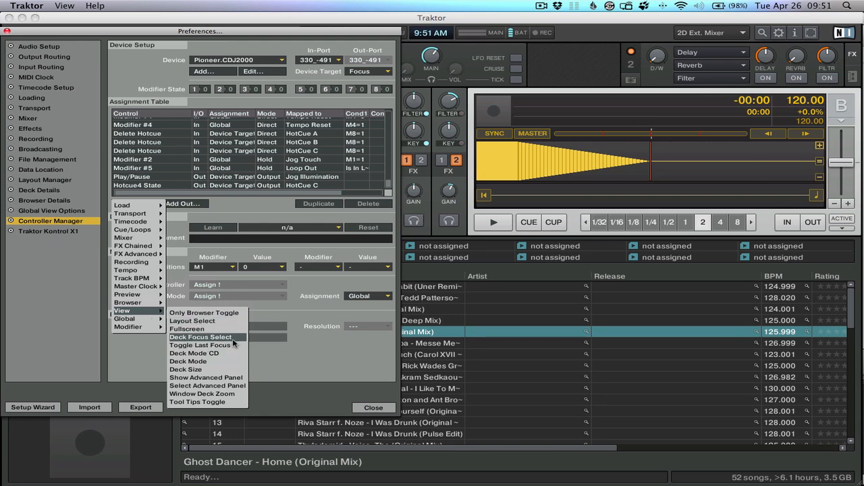
{"action": "mouse_move", "coordinate": [199, 345]}
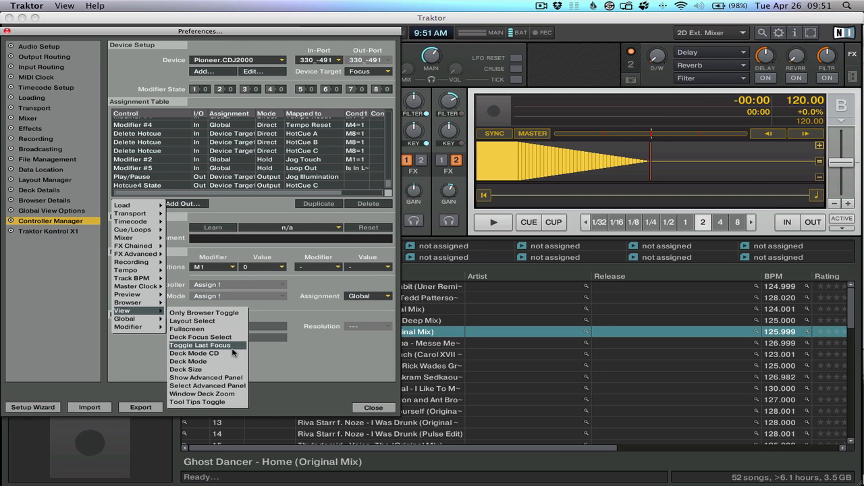
{"action": "left_click", "coordinate": [200, 345]}
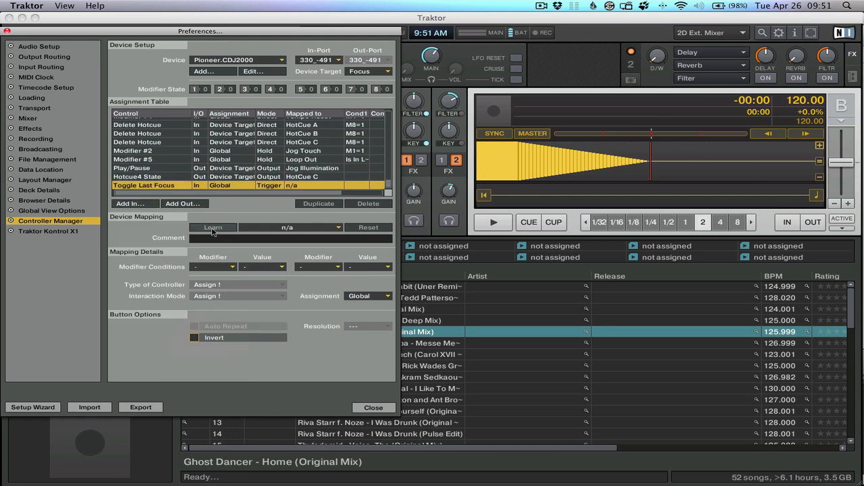
{"action": "left_click", "coordinate": [213, 226]}
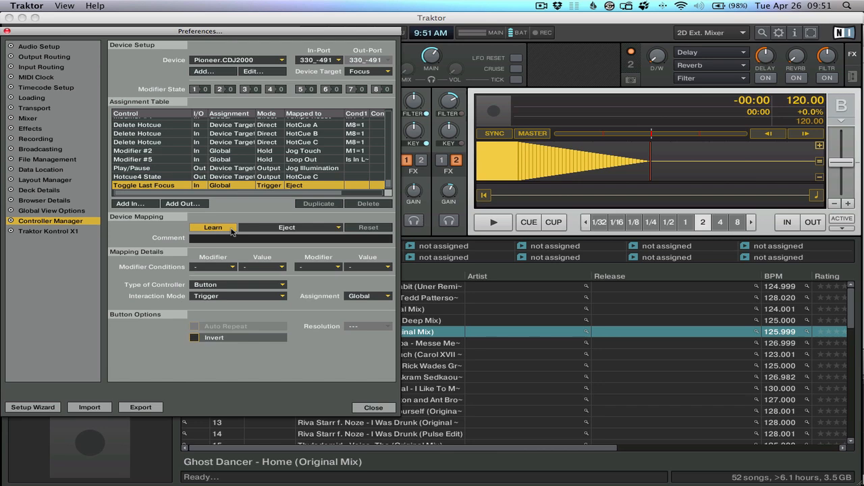
{"action": "left_click", "coordinate": [213, 226]}
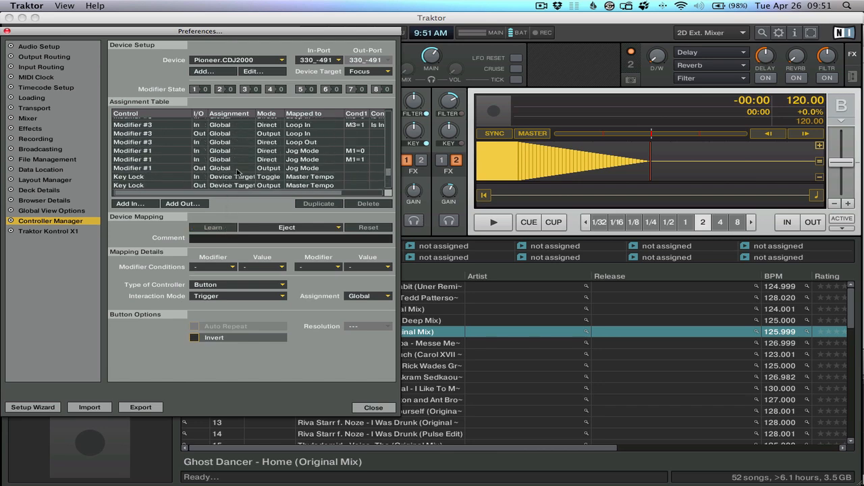
Scroll down to the Unload assignment on Eject and delete it.
{"action": "scroll", "scroll_direction": "down", "scroll_amount": 3}
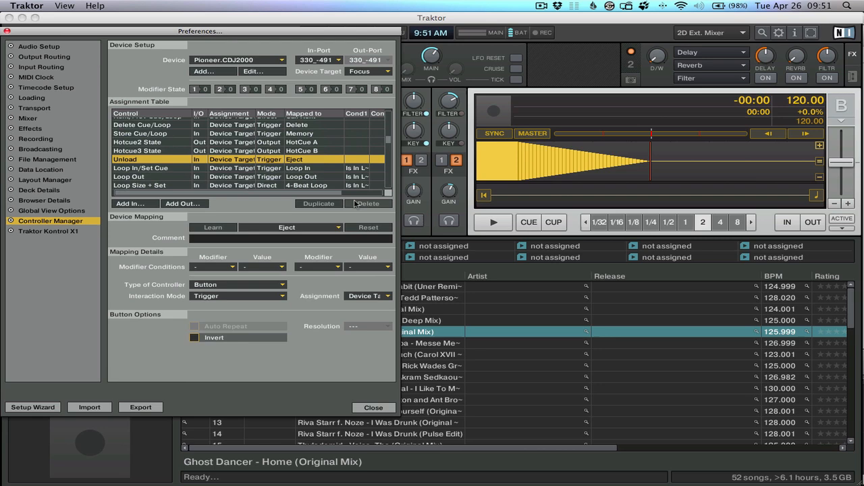
{"action": "mouse_move", "coordinate": [379, 208]}
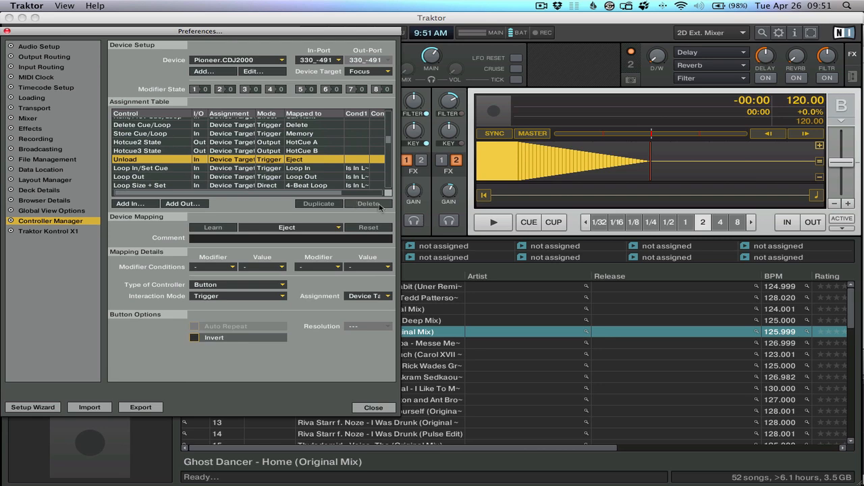
{"action": "left_click", "coordinate": [142, 157]}
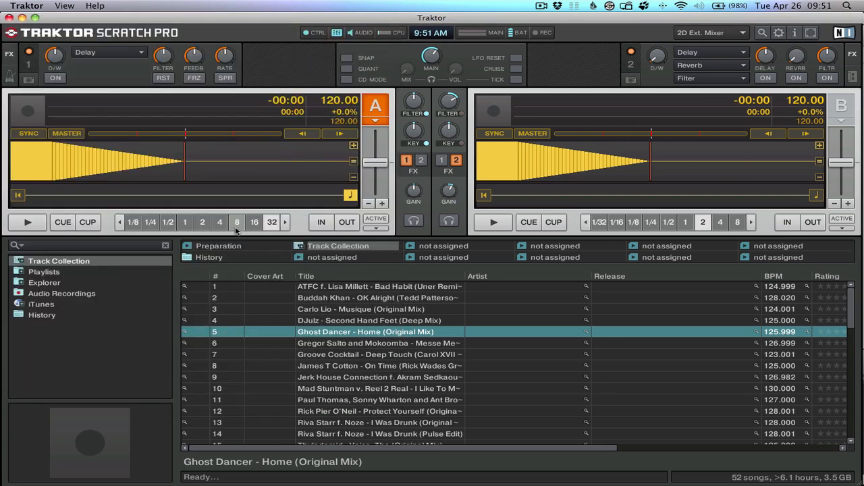
Load James T Cotton's 'On Time' into deck A, start playback, and select the Brass track.
{"action": "left_click", "coordinate": [378, 366]}
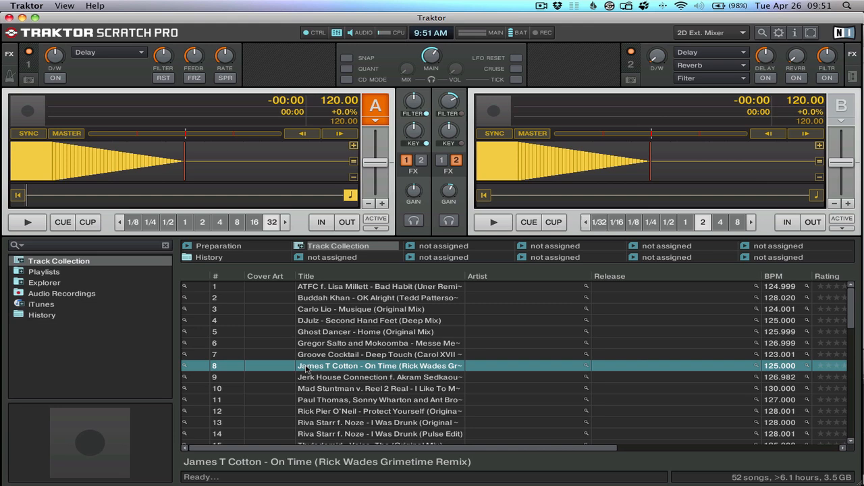
{"action": "double_click", "coordinate": [378, 365]}
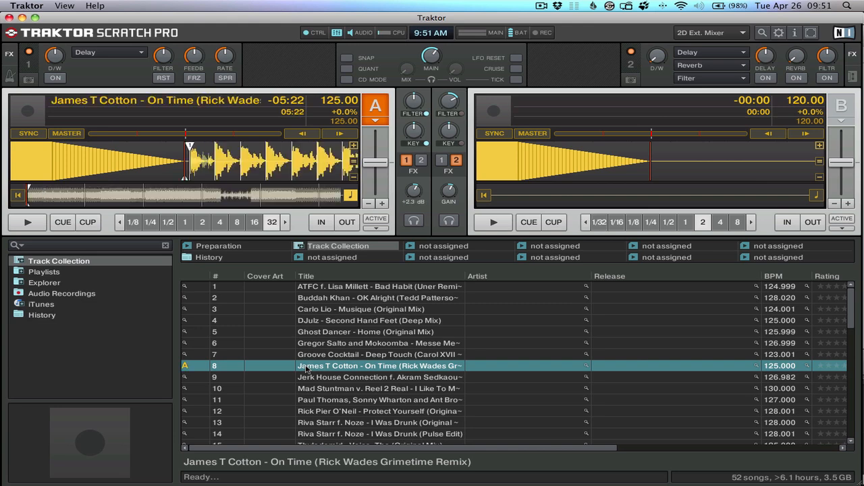
{"action": "left_click", "coordinate": [27, 222]}
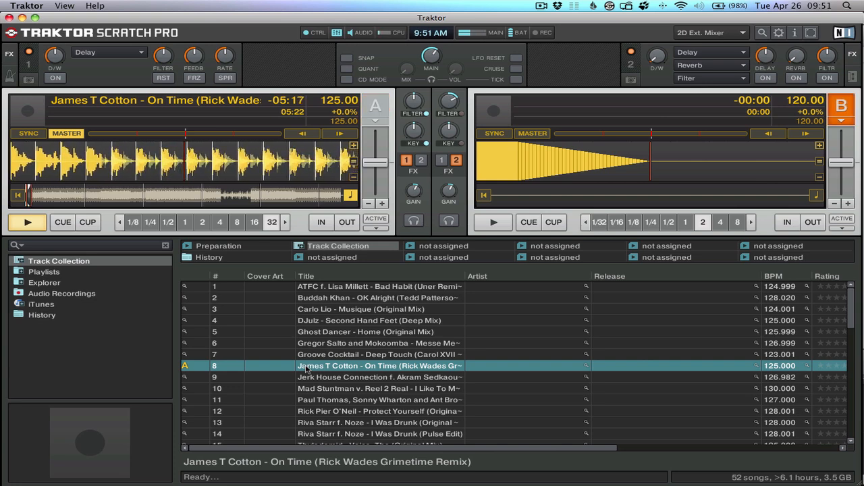
{"action": "left_click", "coordinate": [378, 400]}
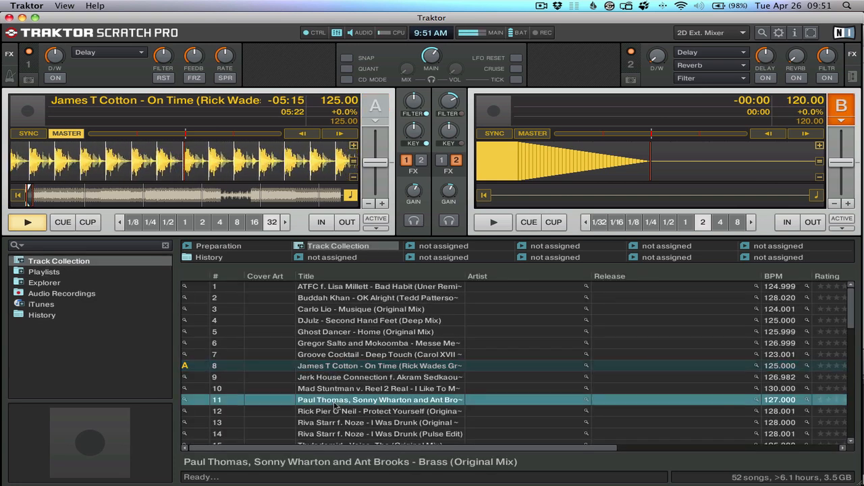